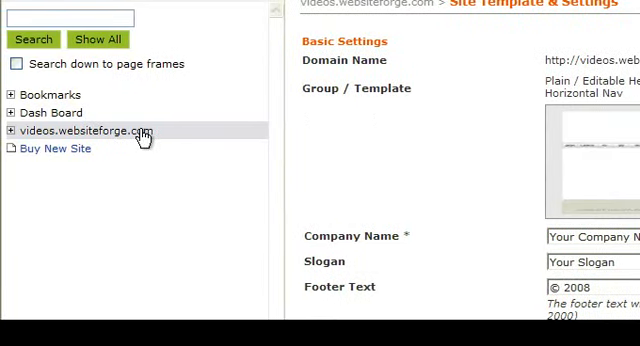
- Select videos.websiteforge.com in the site tree to manage its settings
left_click(16, 132)
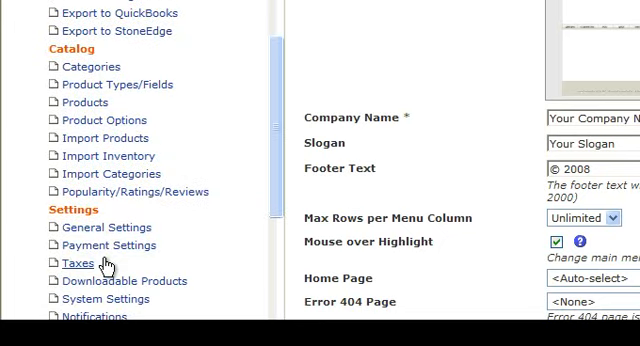
- Show the Payment Settings list of payment methods for the site
left_click(96, 244)
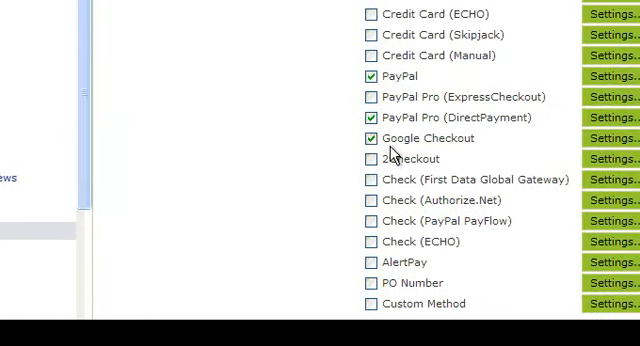
scroll("up", 3)
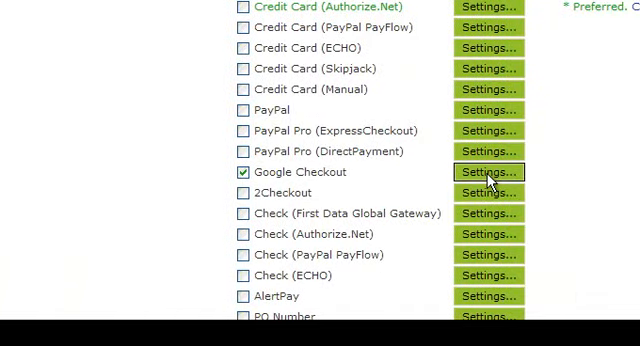
- Go into Google Checkout's Settings page and review its Important Setup Note
left_click(488, 172)
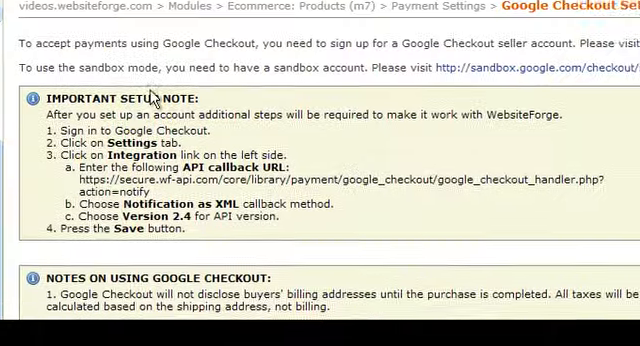
scroll("up", 3)
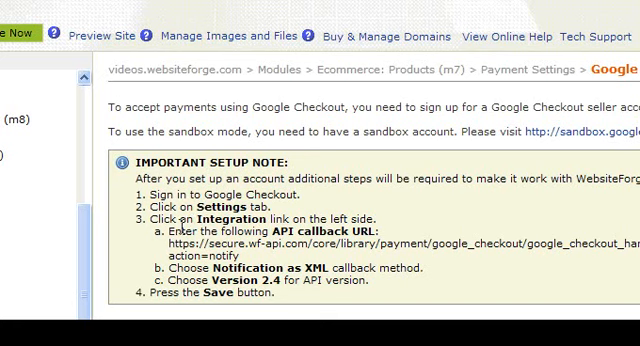
mouse_move(384, 228)
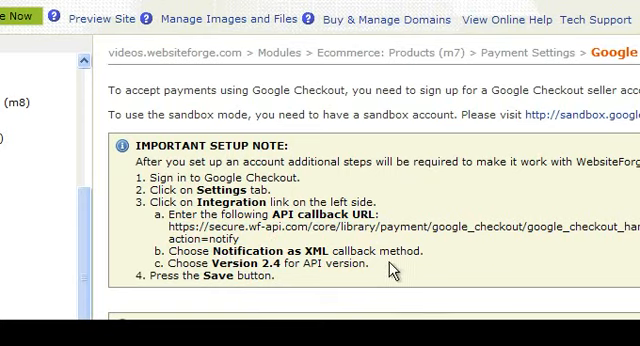
scroll("down", 3)
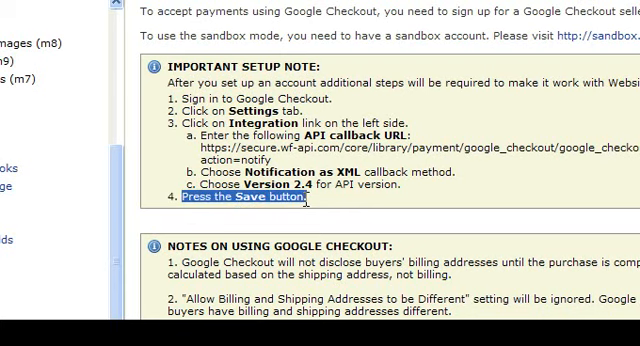
scroll("down", 3)
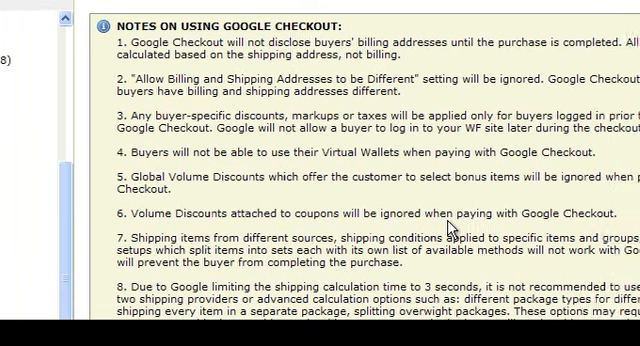
scroll("down", 3)
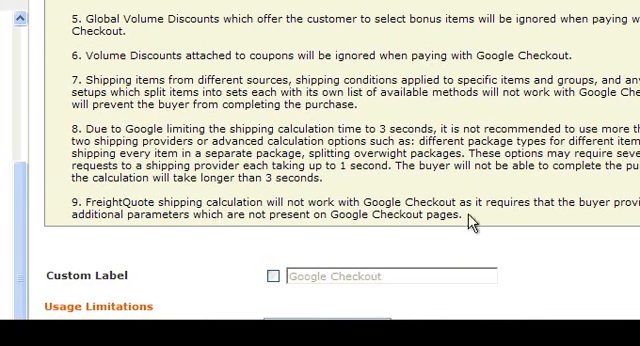
scroll("down", 3)
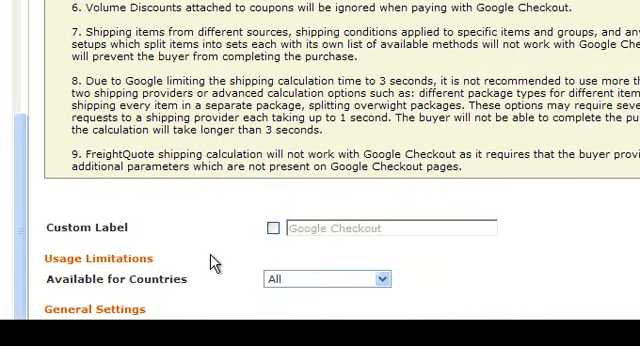
scroll("down", 3)
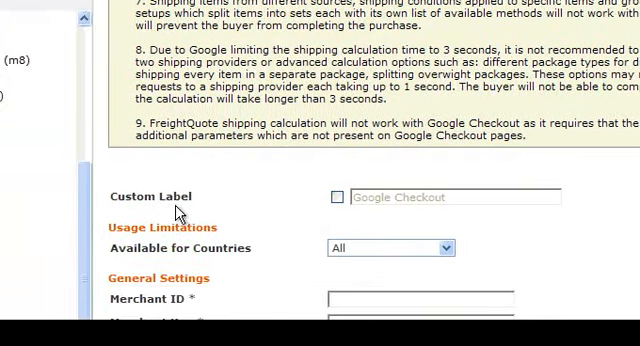
left_click(334, 196)
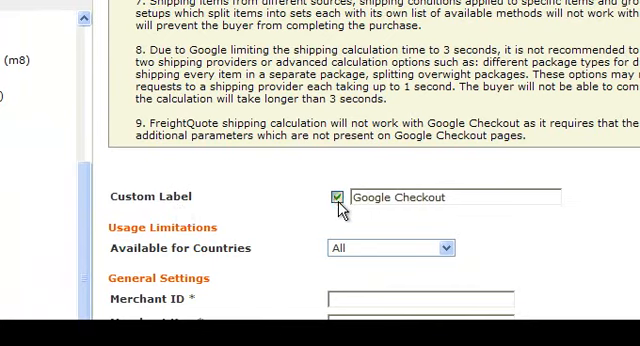
left_click(336, 196)
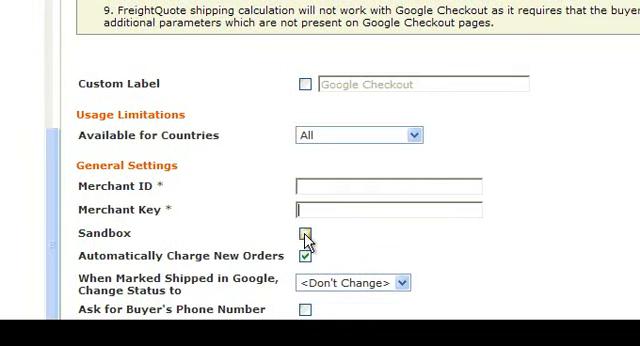
- Turn on Sandbox mode, set When Marked Shipped to Shipped, and ask for buyer's phone number
left_click(306, 232)
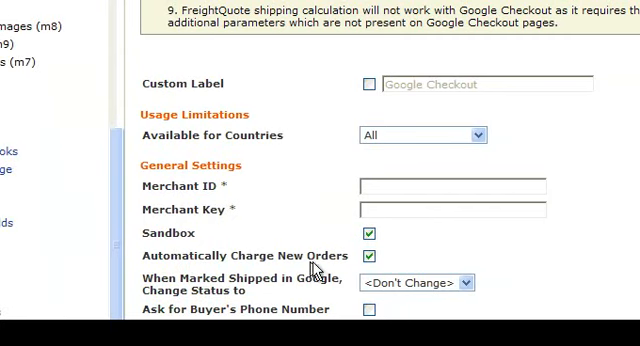
scroll("down", 3)
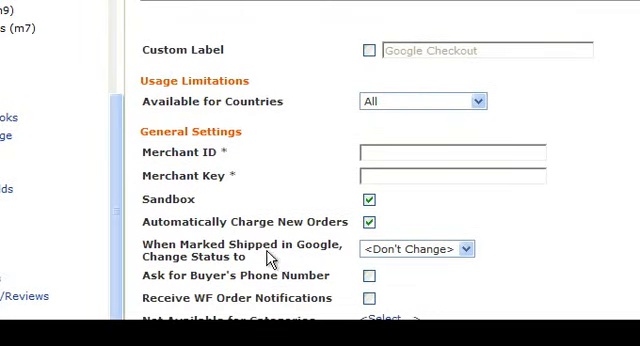
left_click(468, 246)
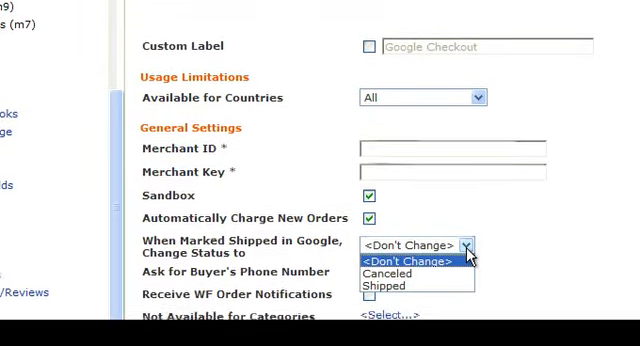
left_click(384, 284)
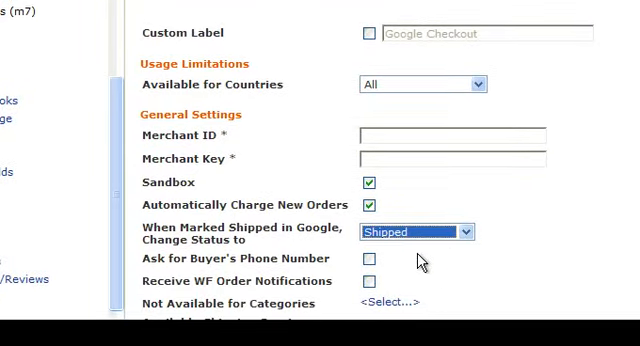
left_click(370, 260)
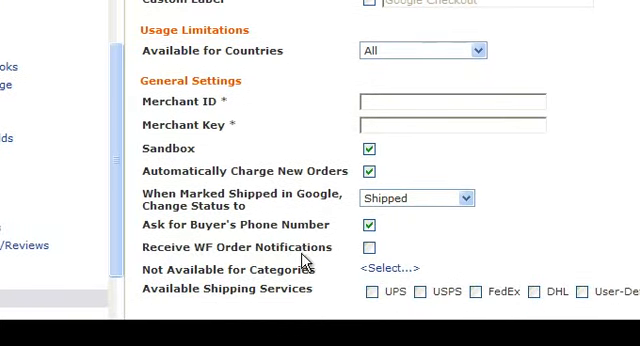
scroll("down", 3)
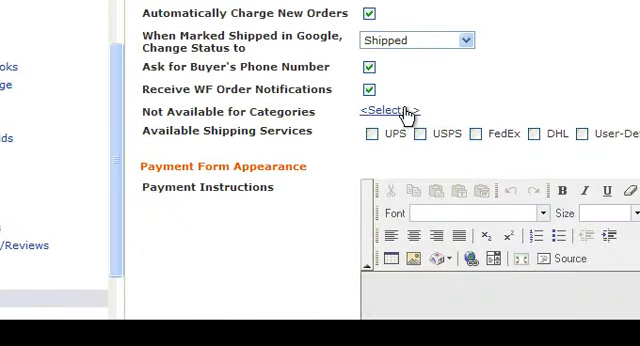
left_click(380, 110)
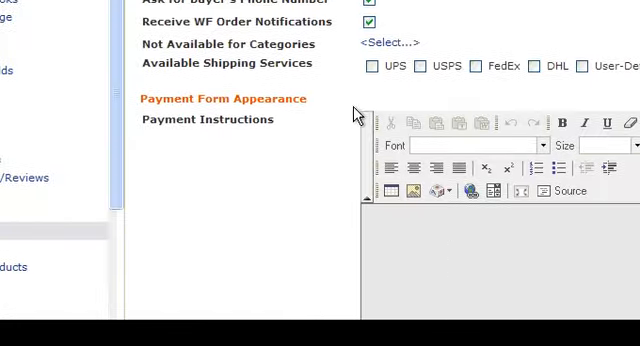
scroll("up", 3)
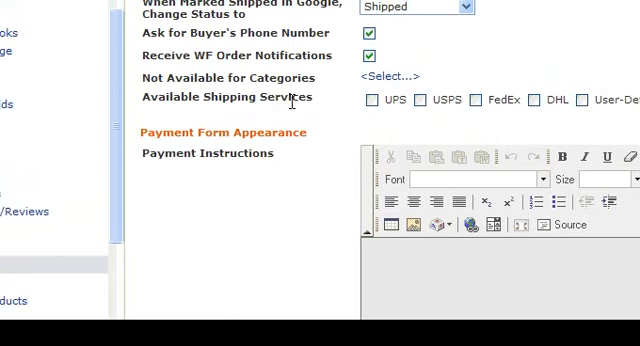
mouse_move(452, 112)
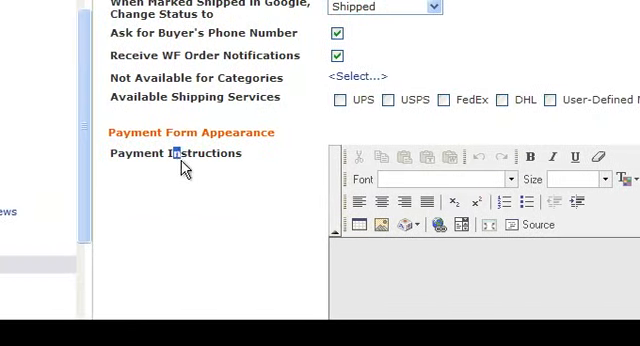
scroll("down", 3)
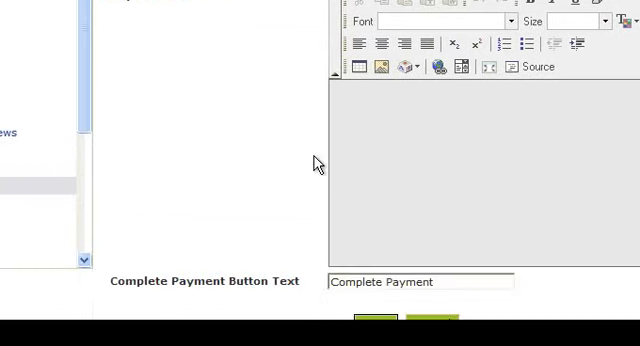
scroll("down", 3)
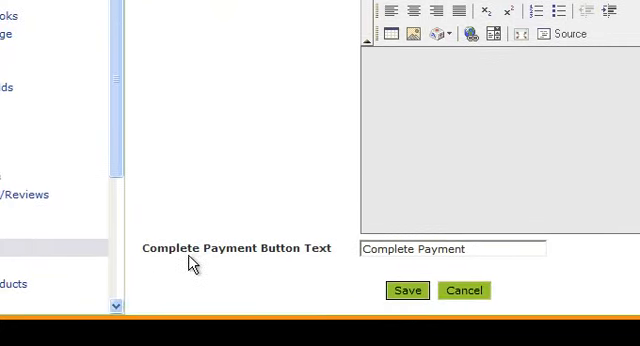